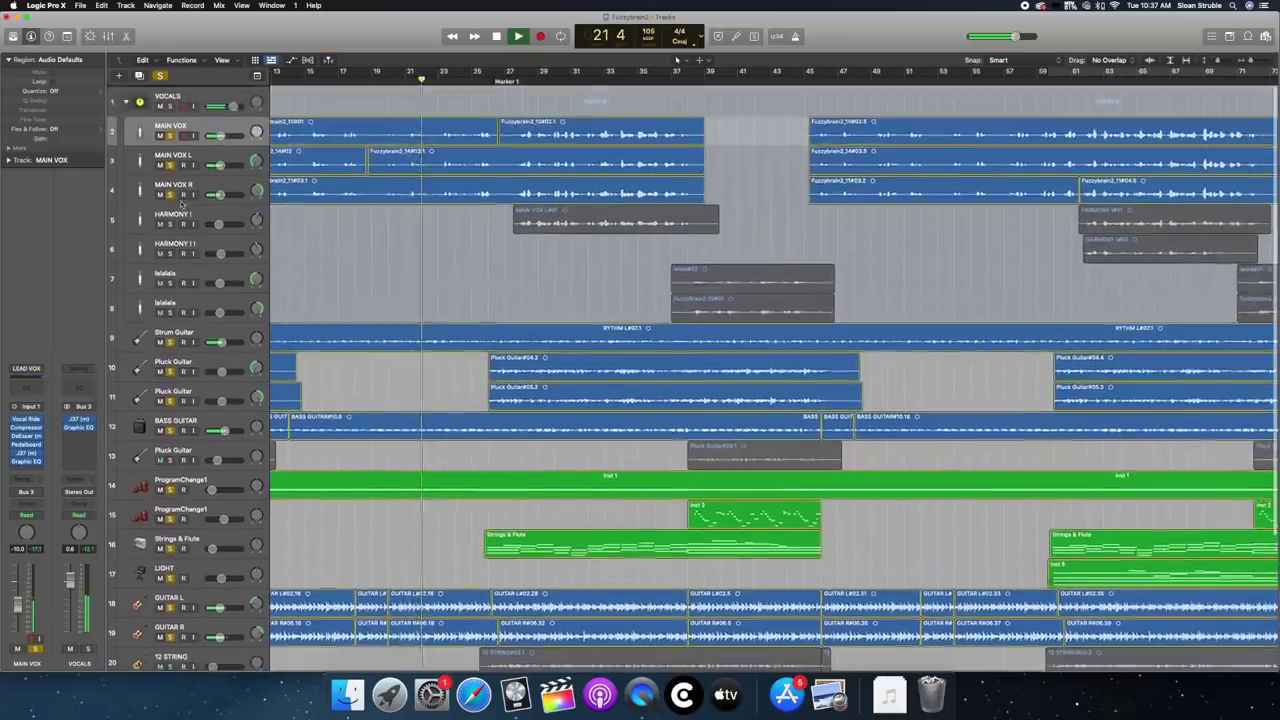
pyautogui.click(516, 36)
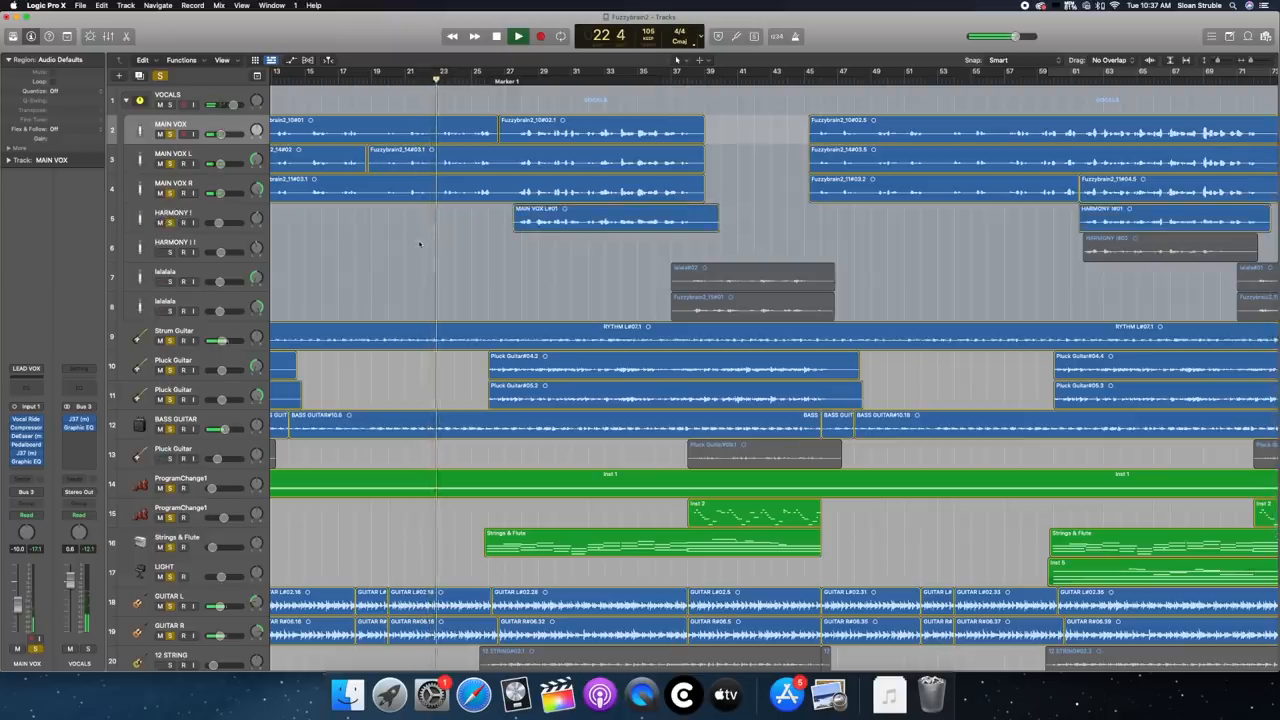